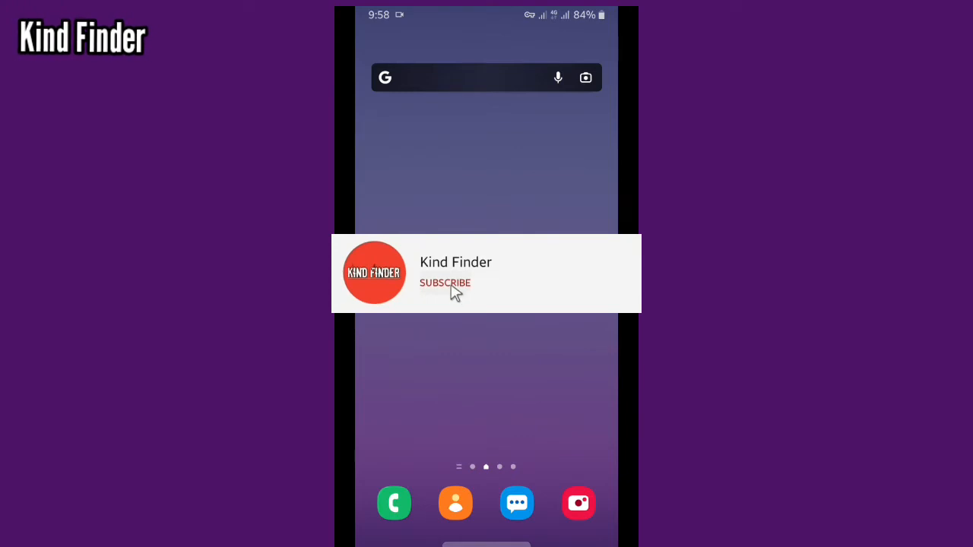
Search Google for 'canberra' from recent searches and view the city in the full map.
left_click(444, 283)
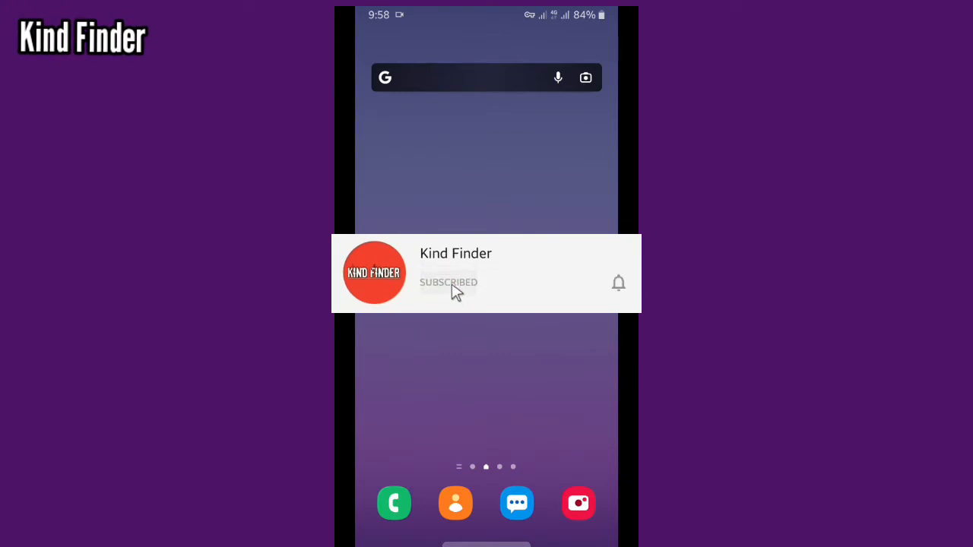
left_click(617, 282)
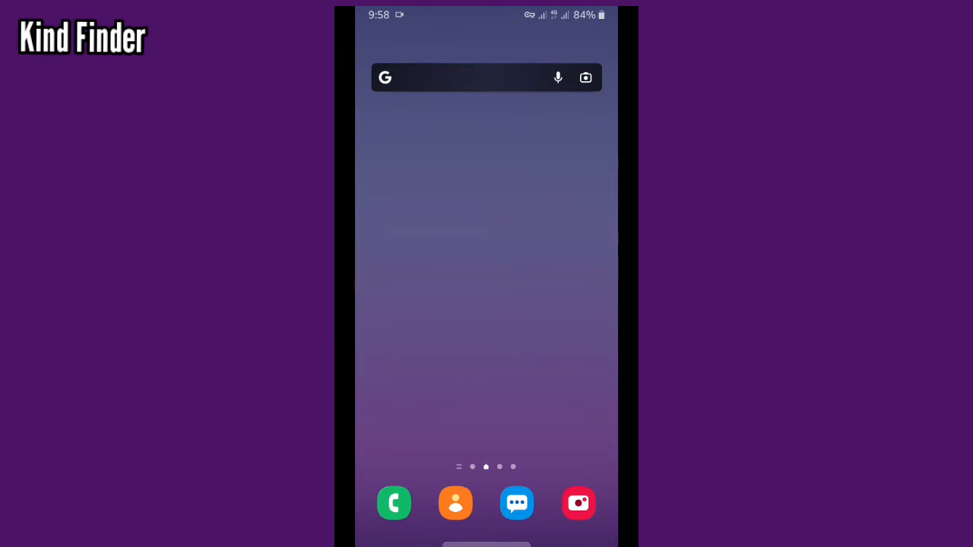
left_click(479, 76)
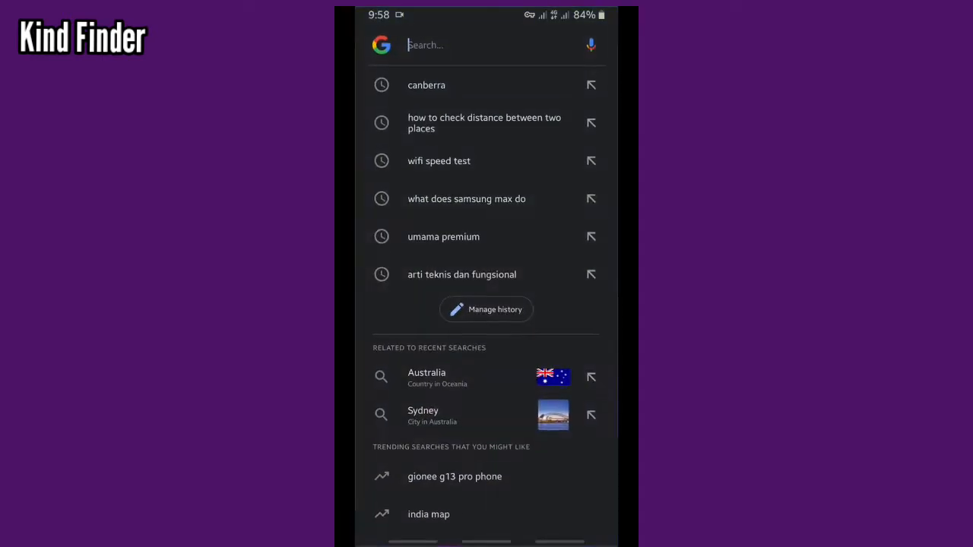
left_click(472, 44)
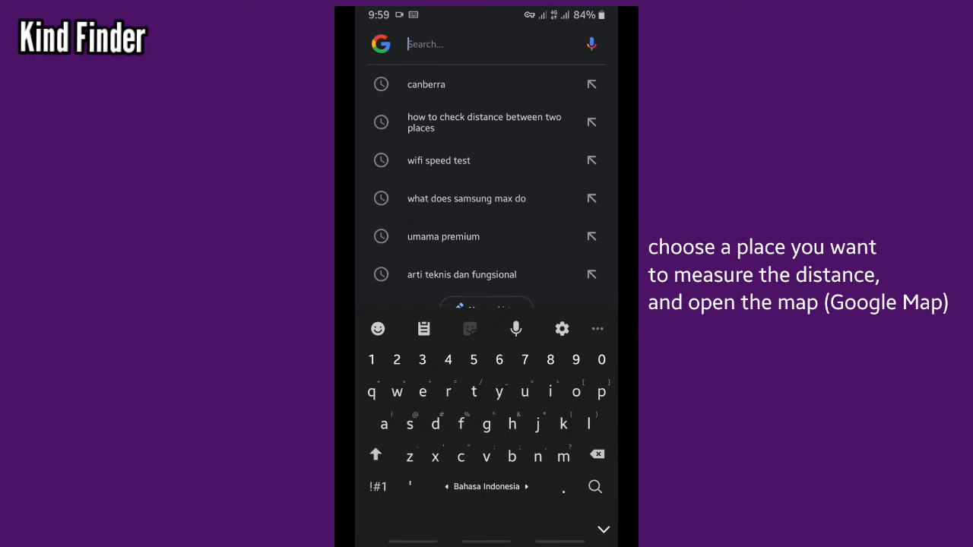
left_click(426, 85)
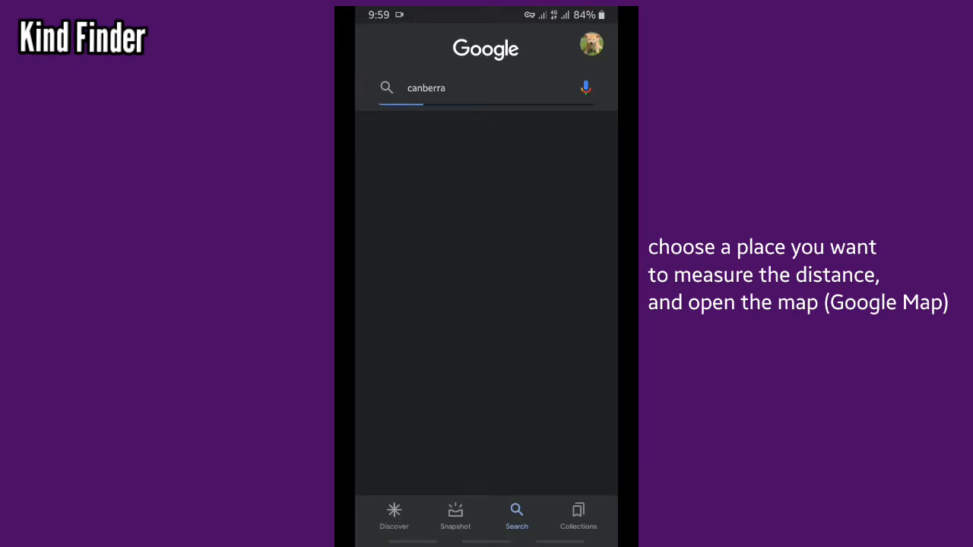
key("Enter")
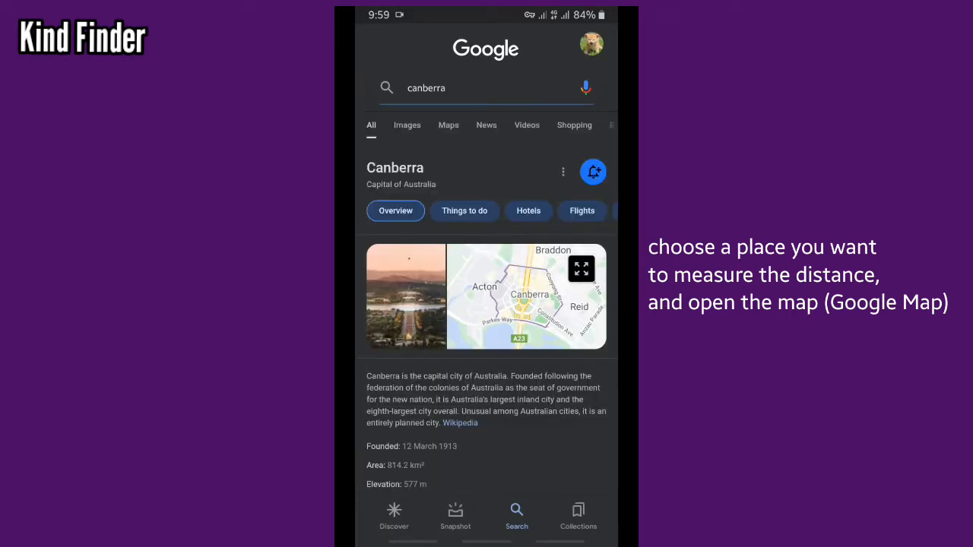
left_click(529, 296)
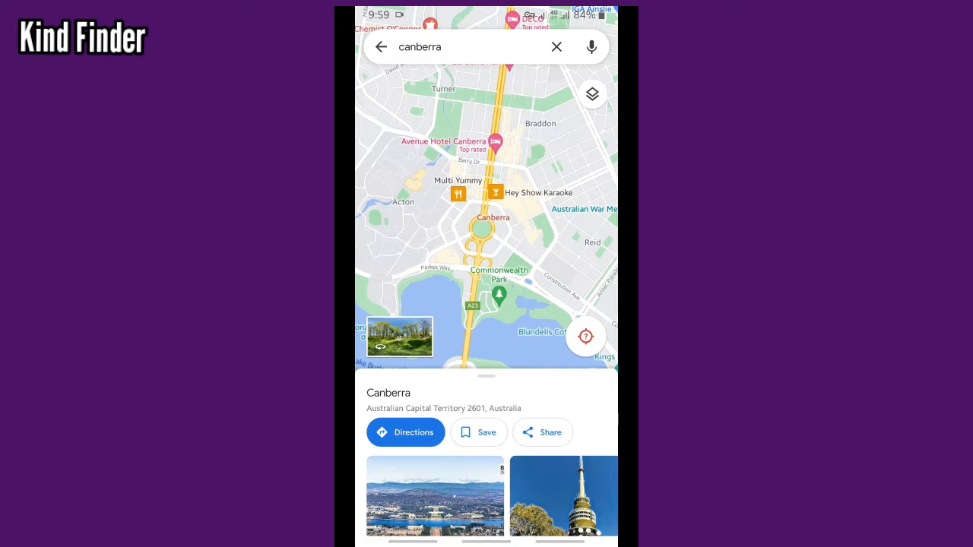
Get driving directions from Canberra to Queensland (19 hr 15 min, 1,789 km).
left_click(404, 432)
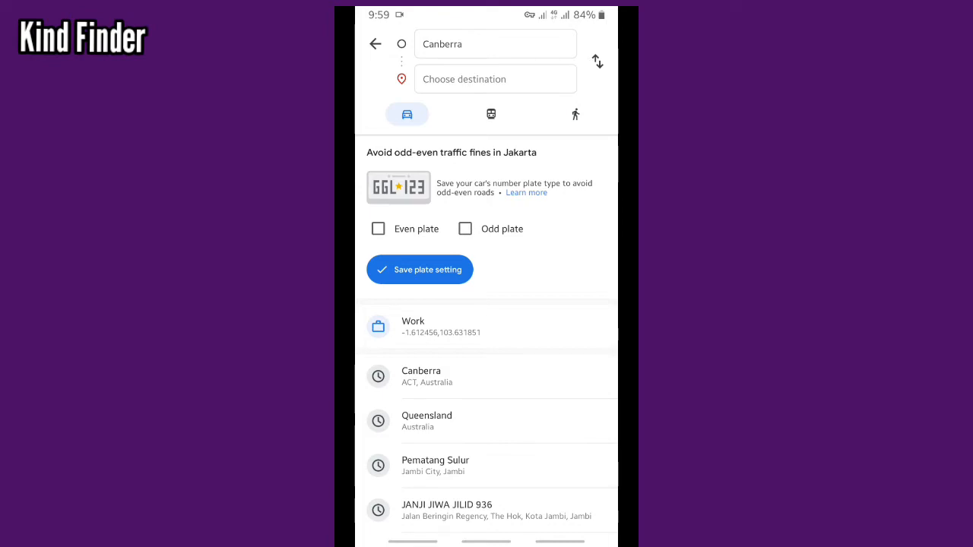
left_click(496, 79)
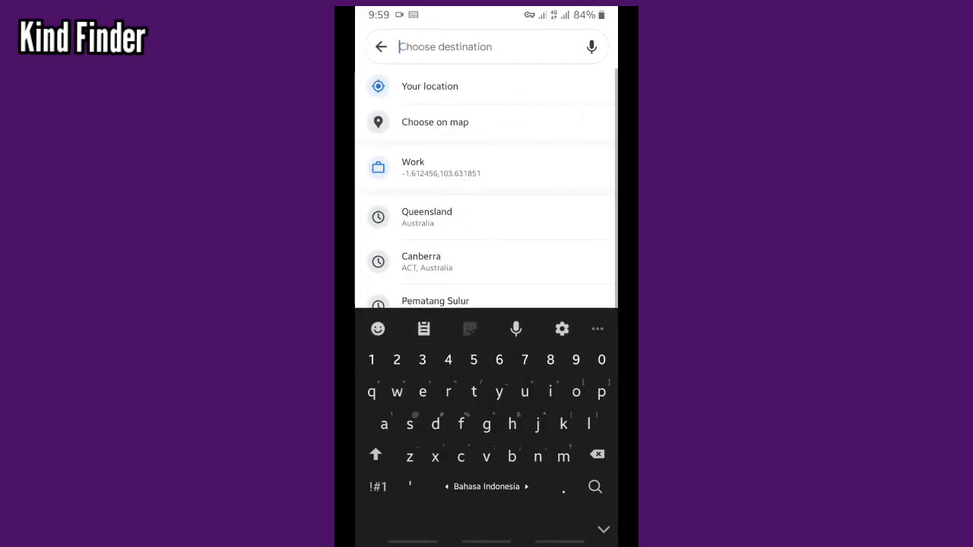
left_click(425, 217)
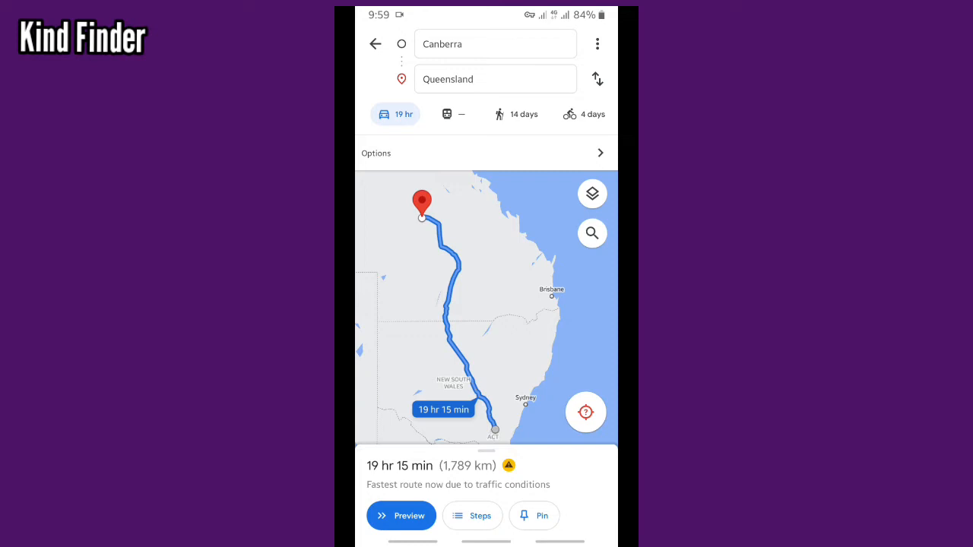
Change the route's starting point to Singapore, keeping Queensland as destination.
left_click(496, 43)
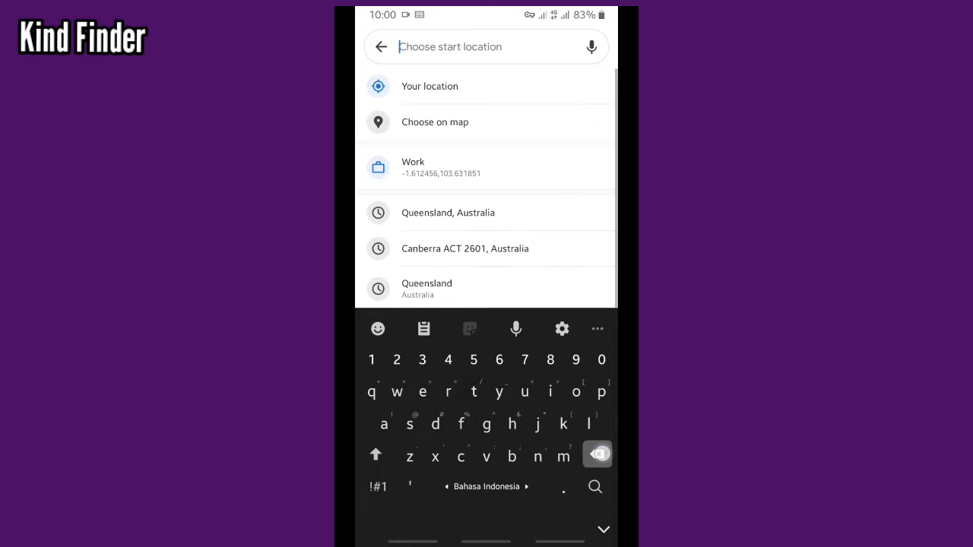
type("s")
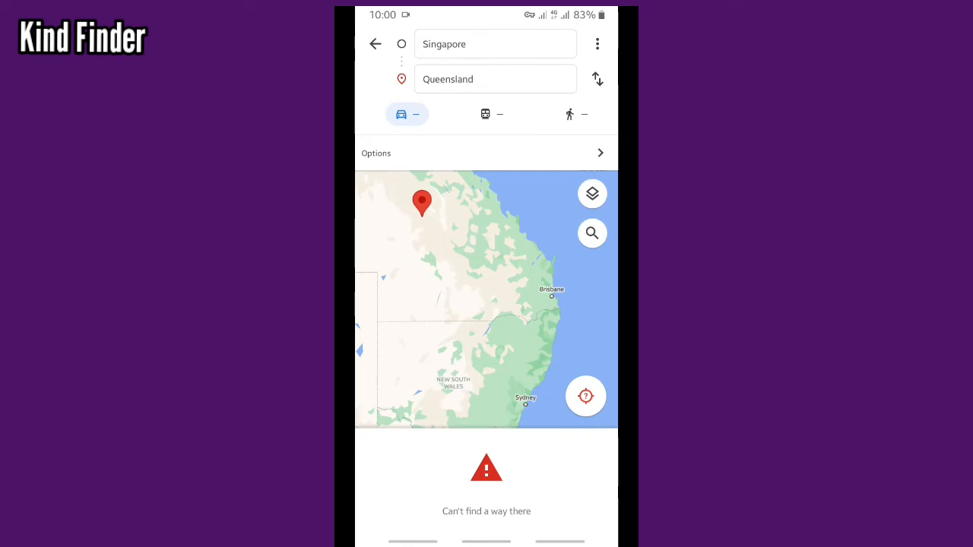
left_click(495, 79)
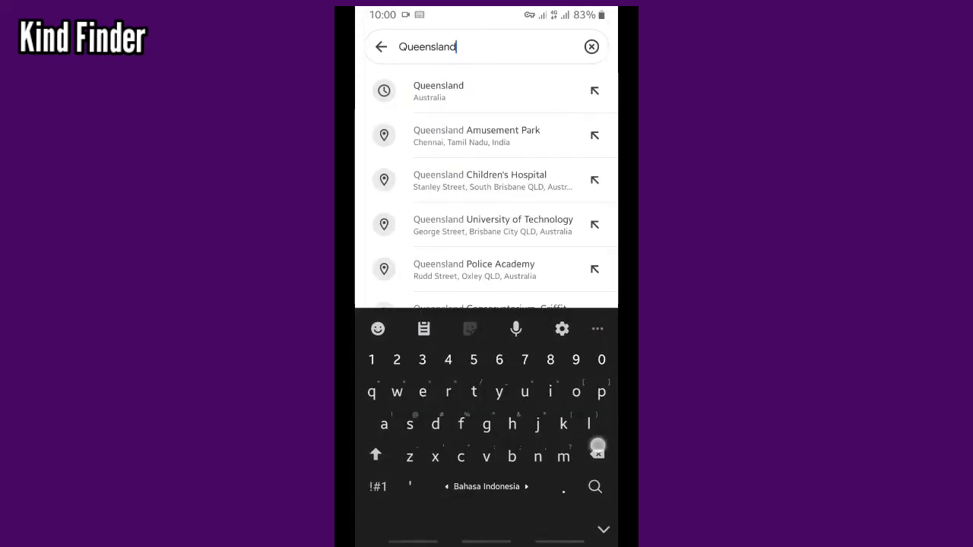
Replace the destination with Malaysia so the Singapore–Malaysia route is calculated.
left_click(592, 45)
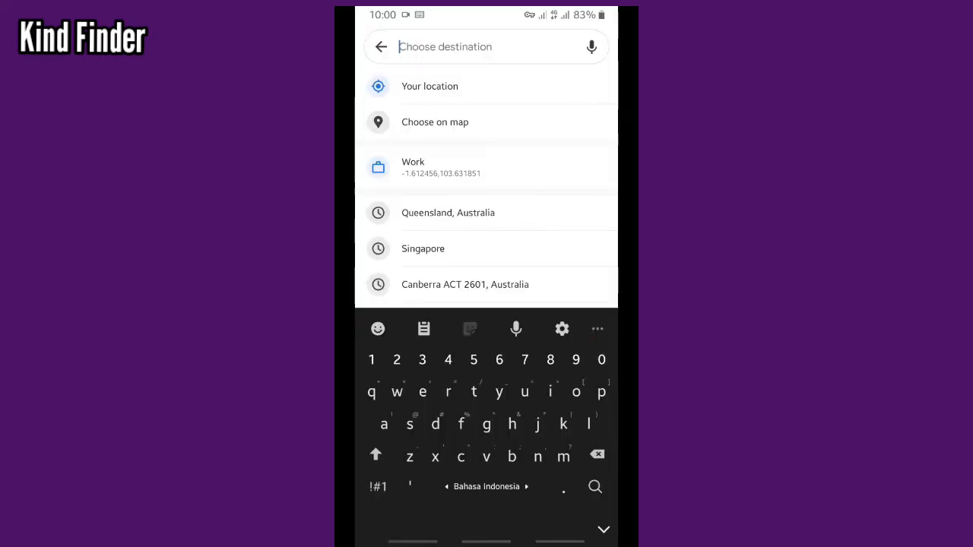
type("ma")
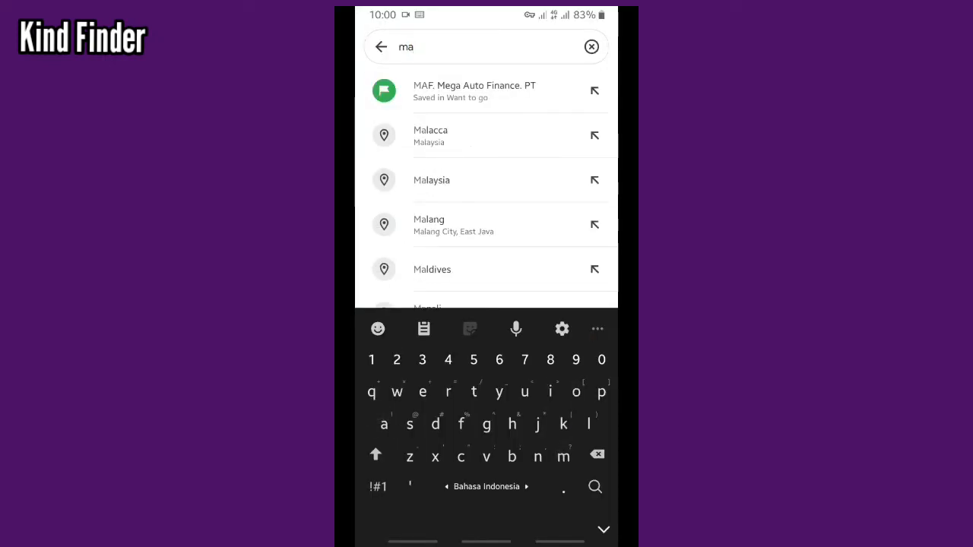
left_click(432, 179)
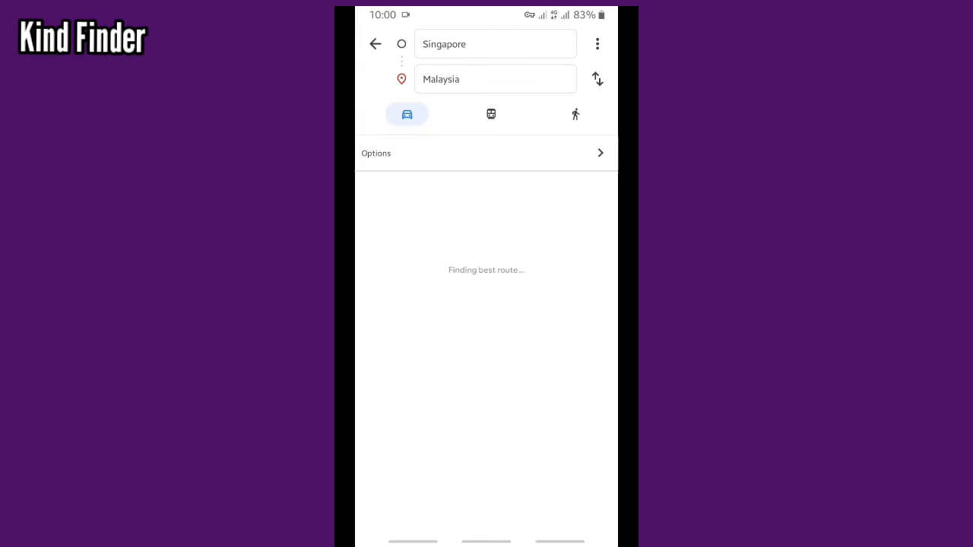